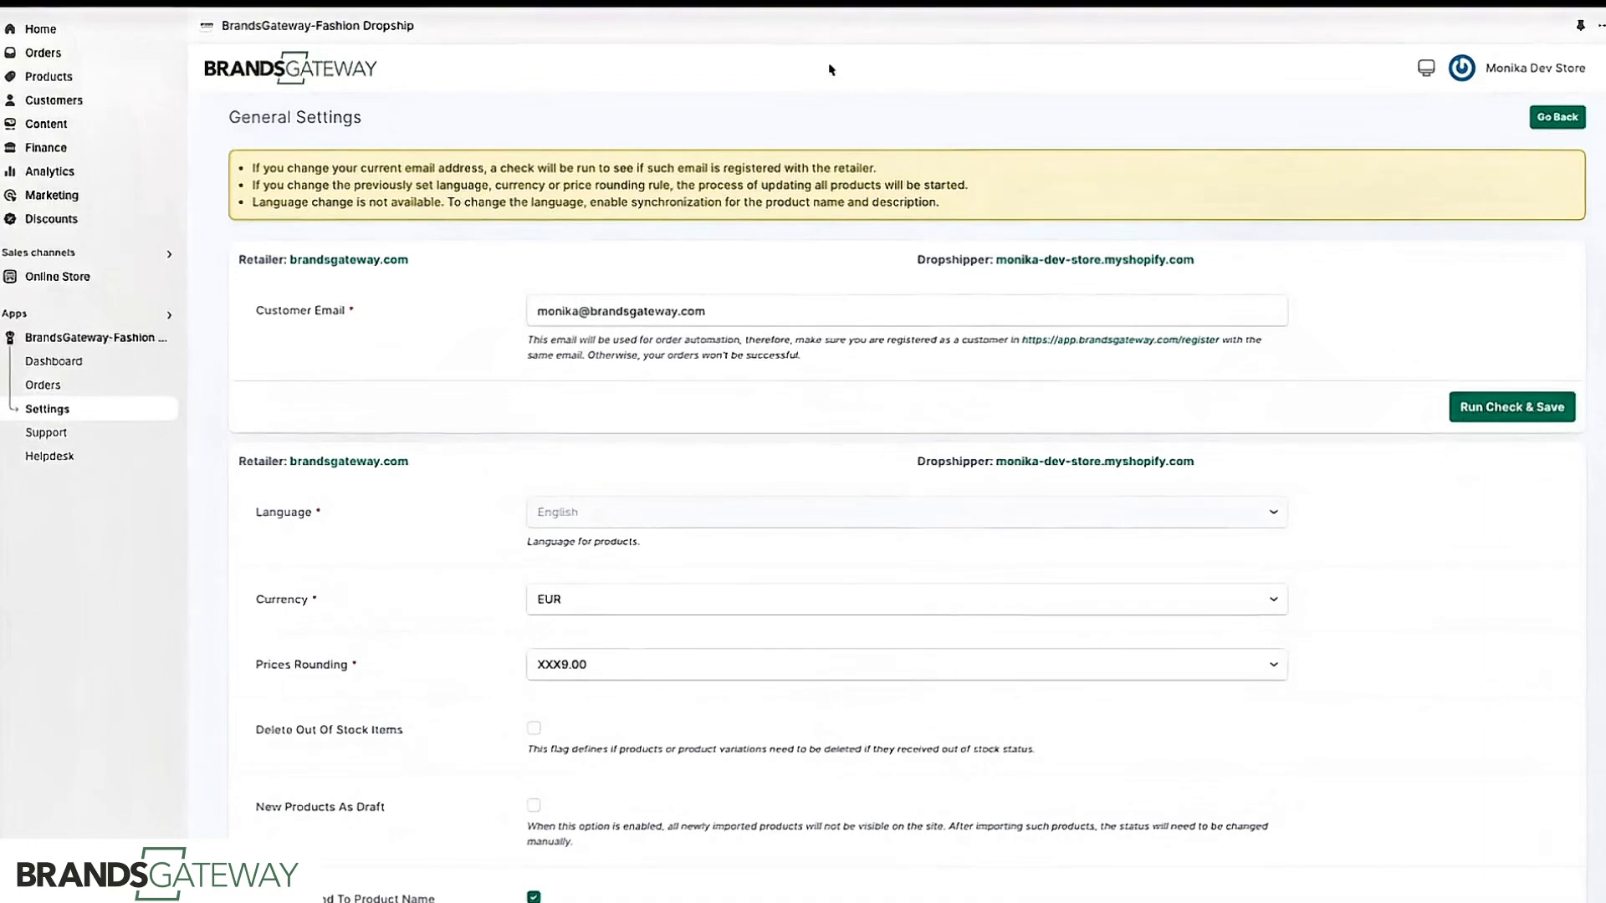
mouse_move(784, 386)
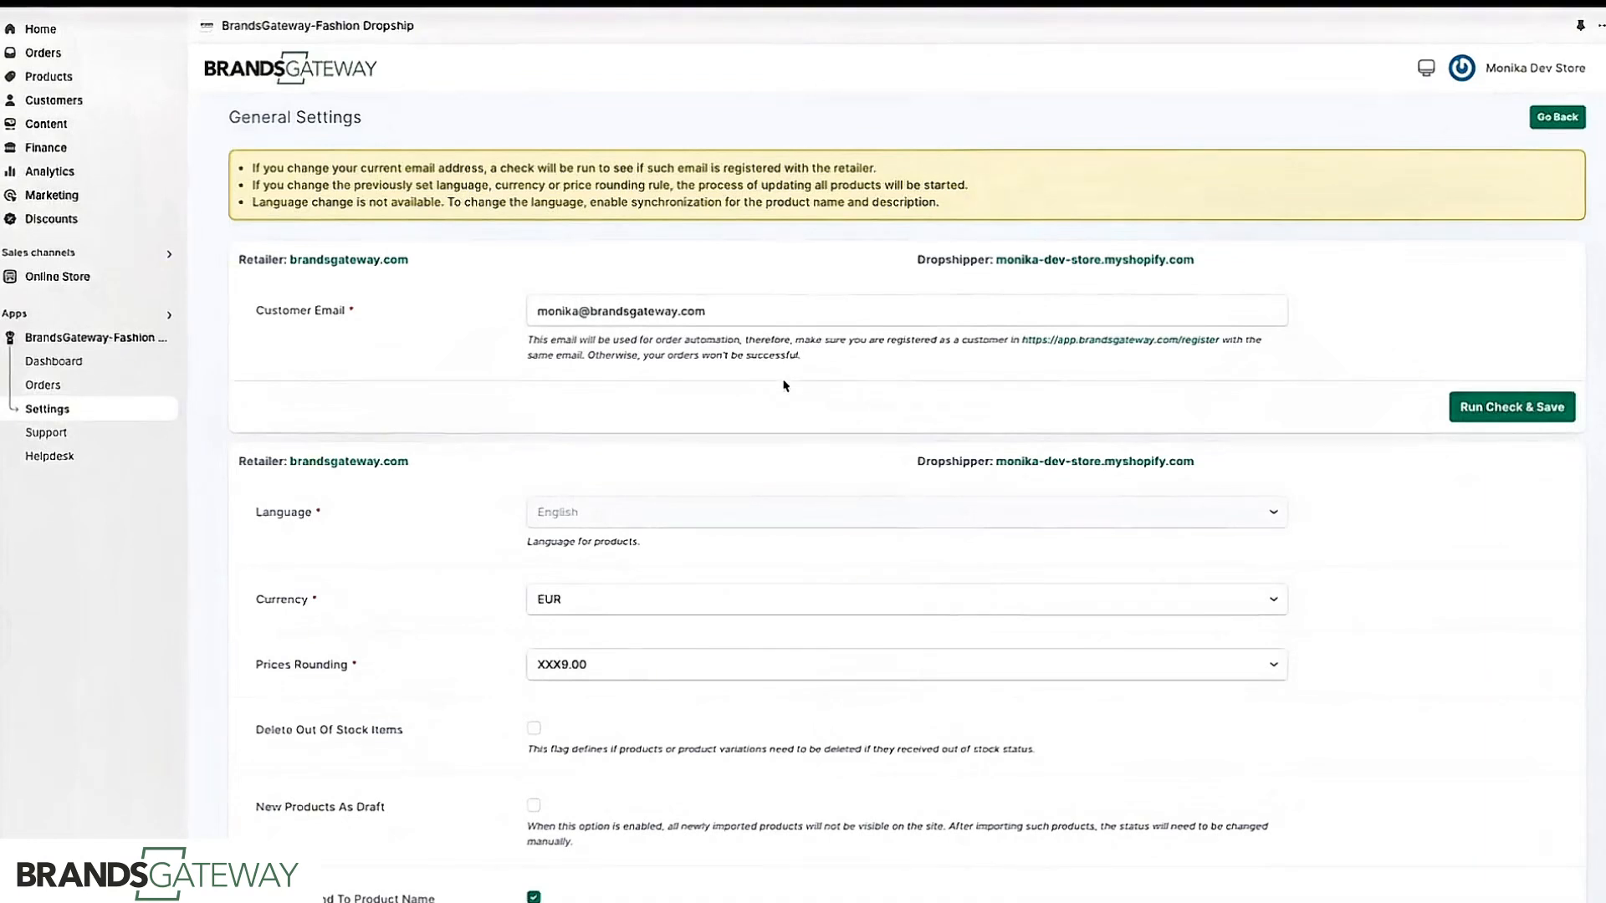
mouse_move(793, 495)
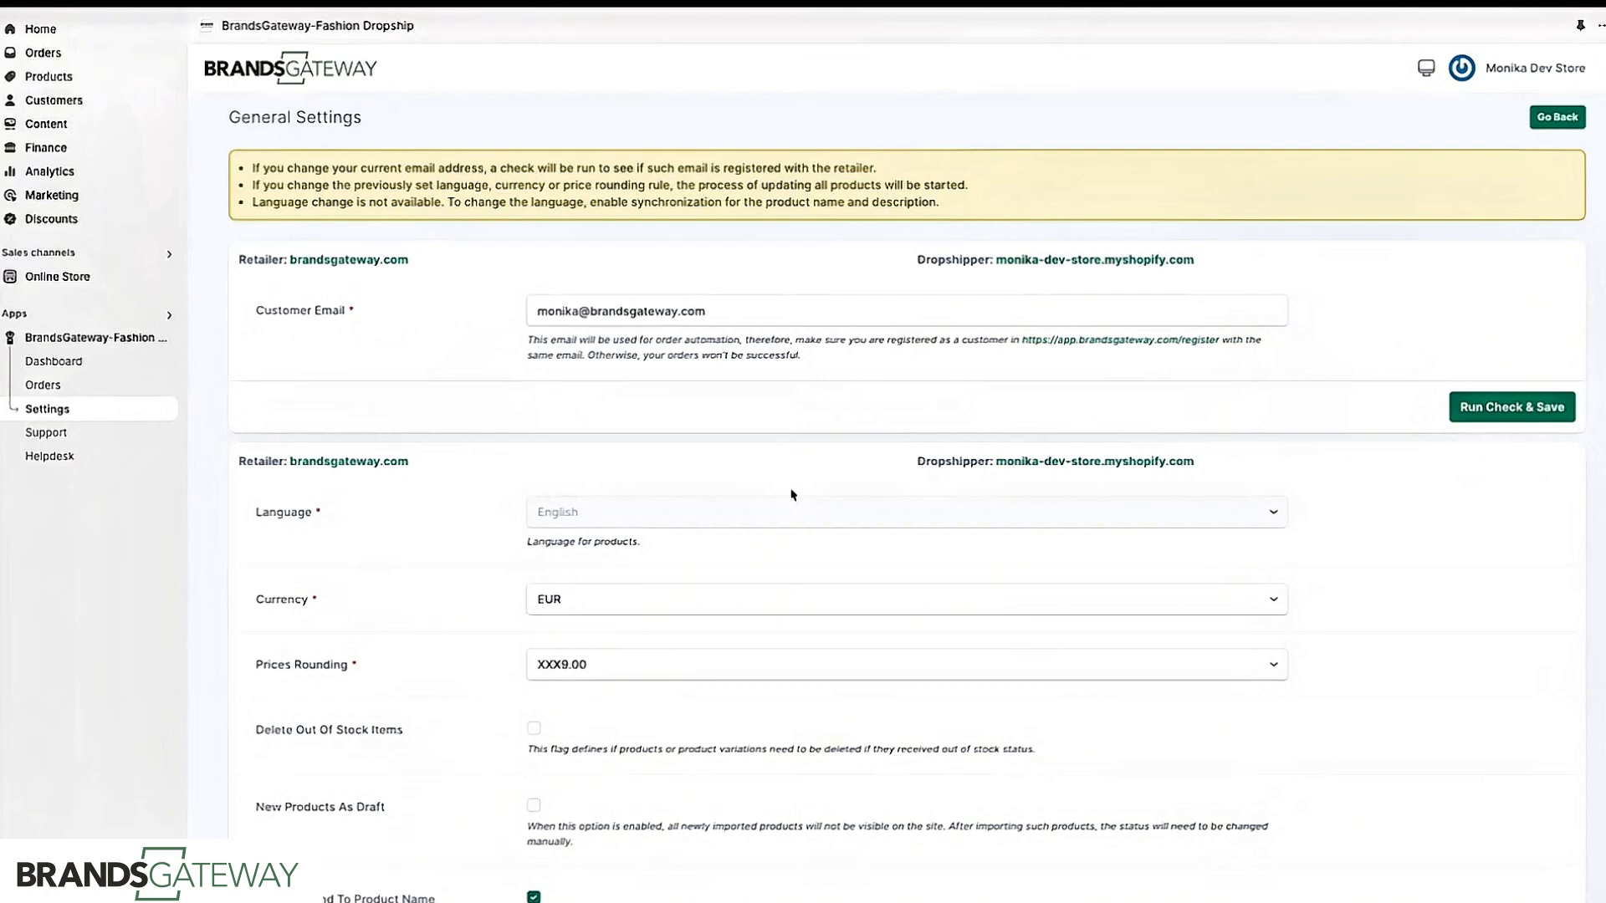
mouse_move(52, 411)
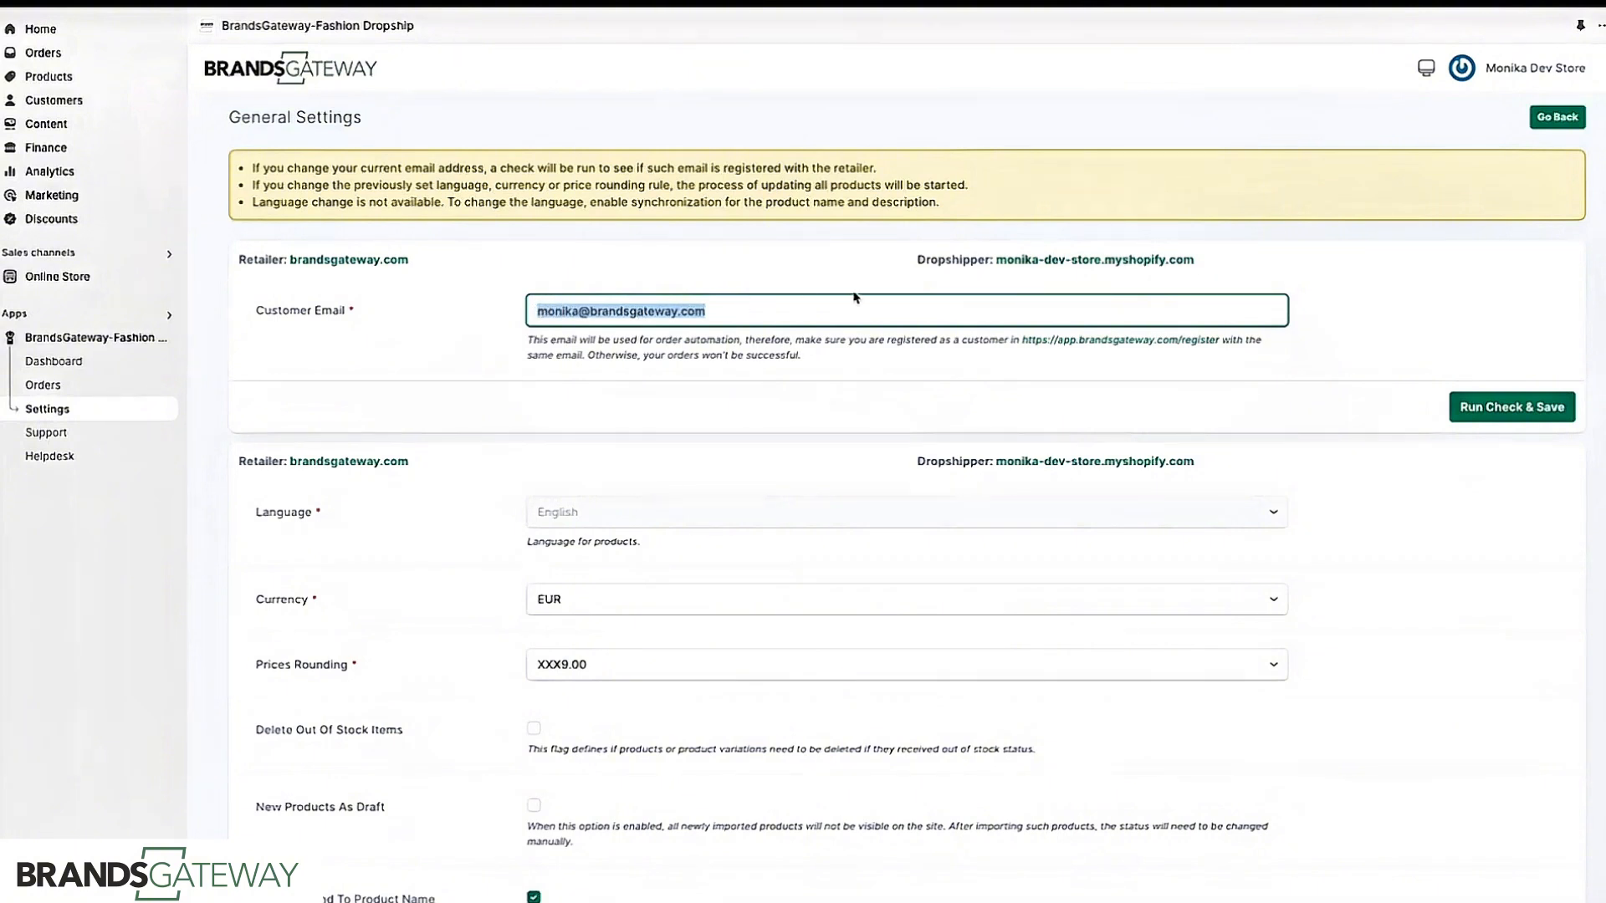
mouse_move(662, 338)
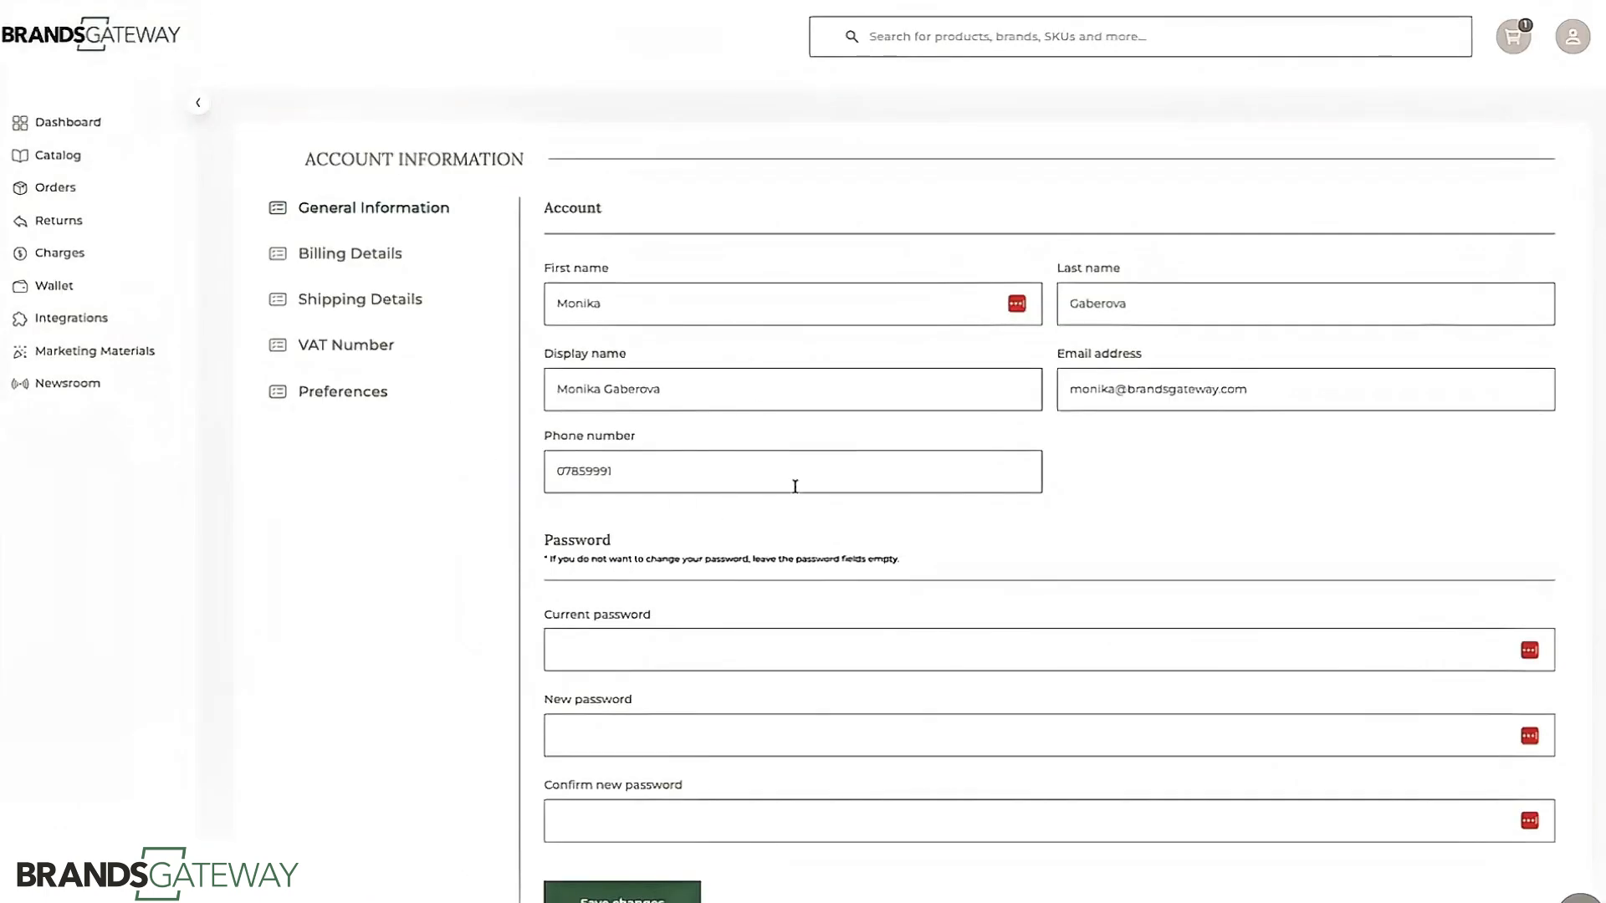
- View the General Information section of Account Information showing the registered email address
left_click(1158, 388)
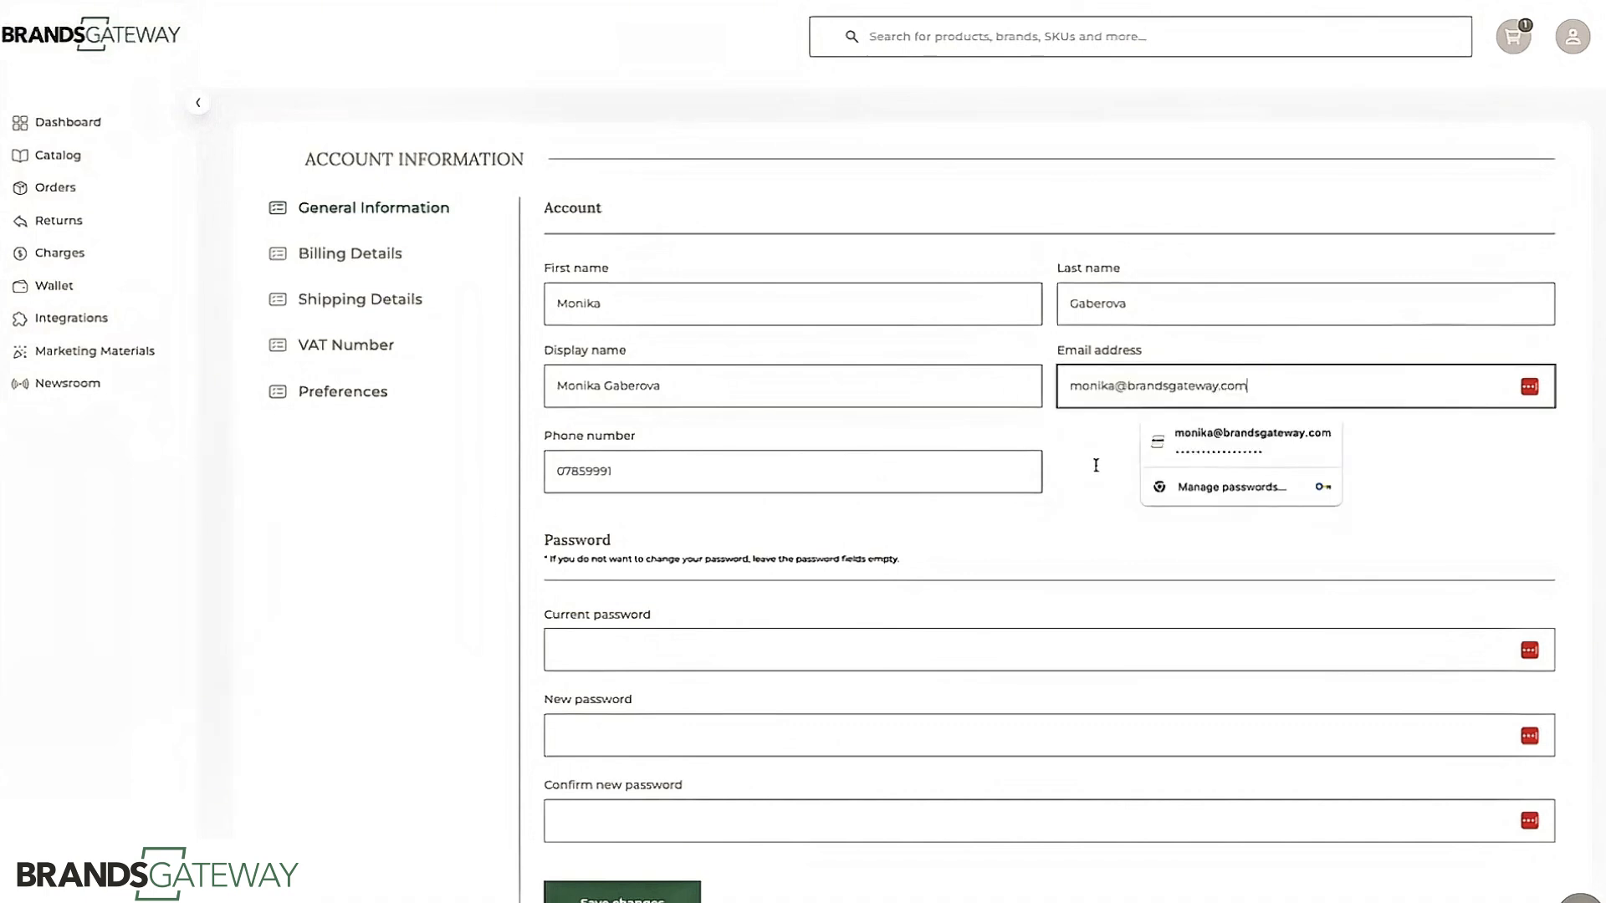
scroll("down", 3)
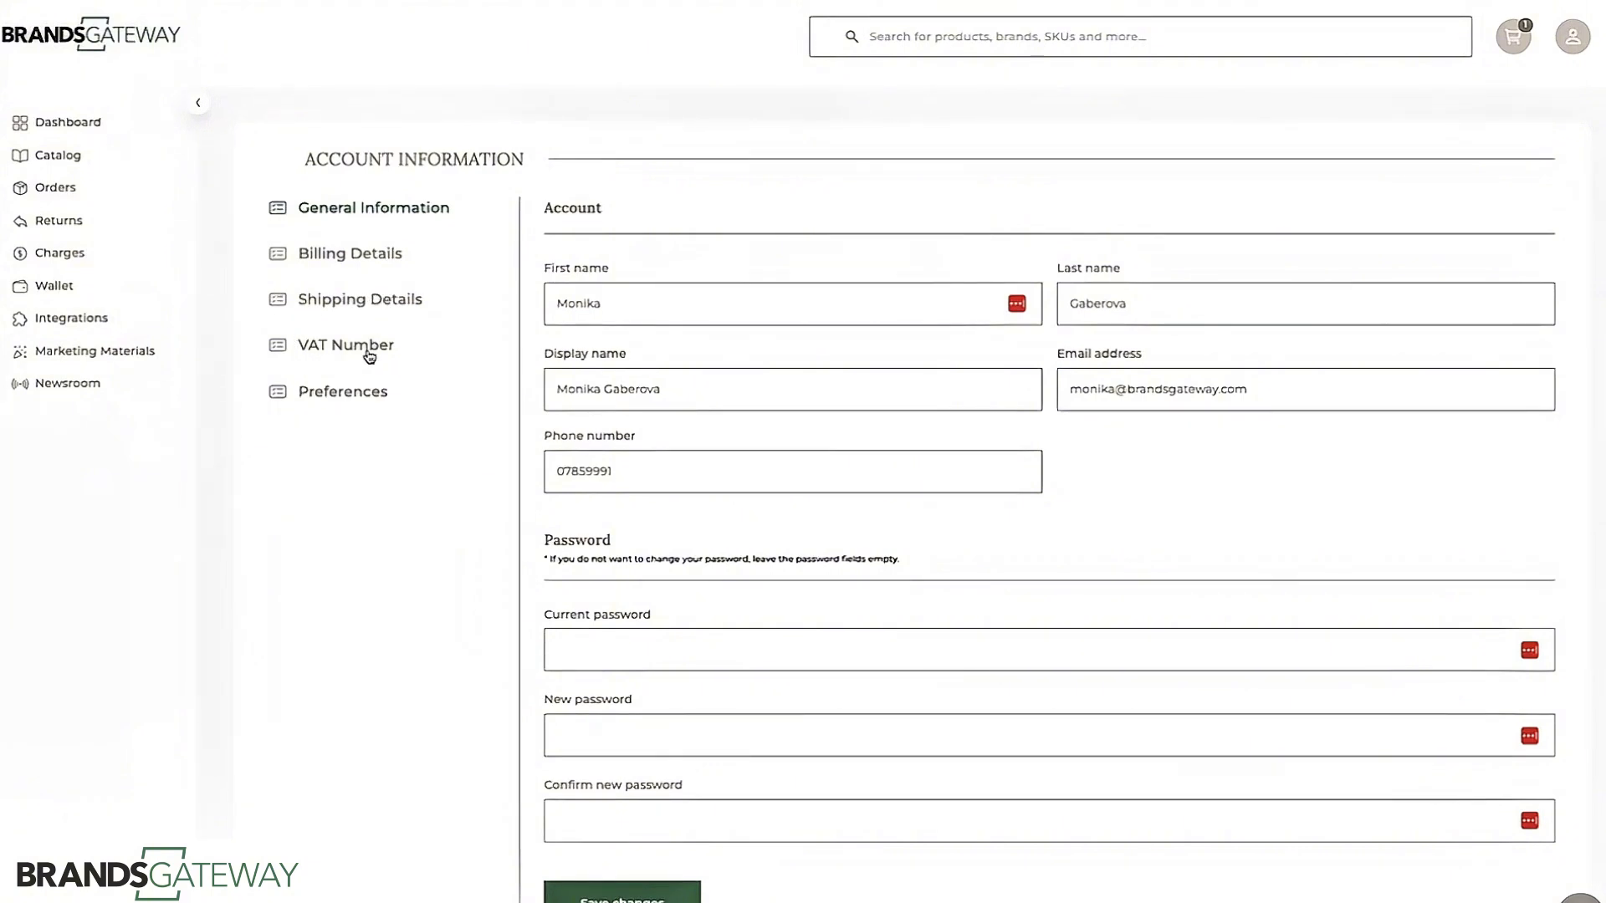
mouse_move(393, 671)
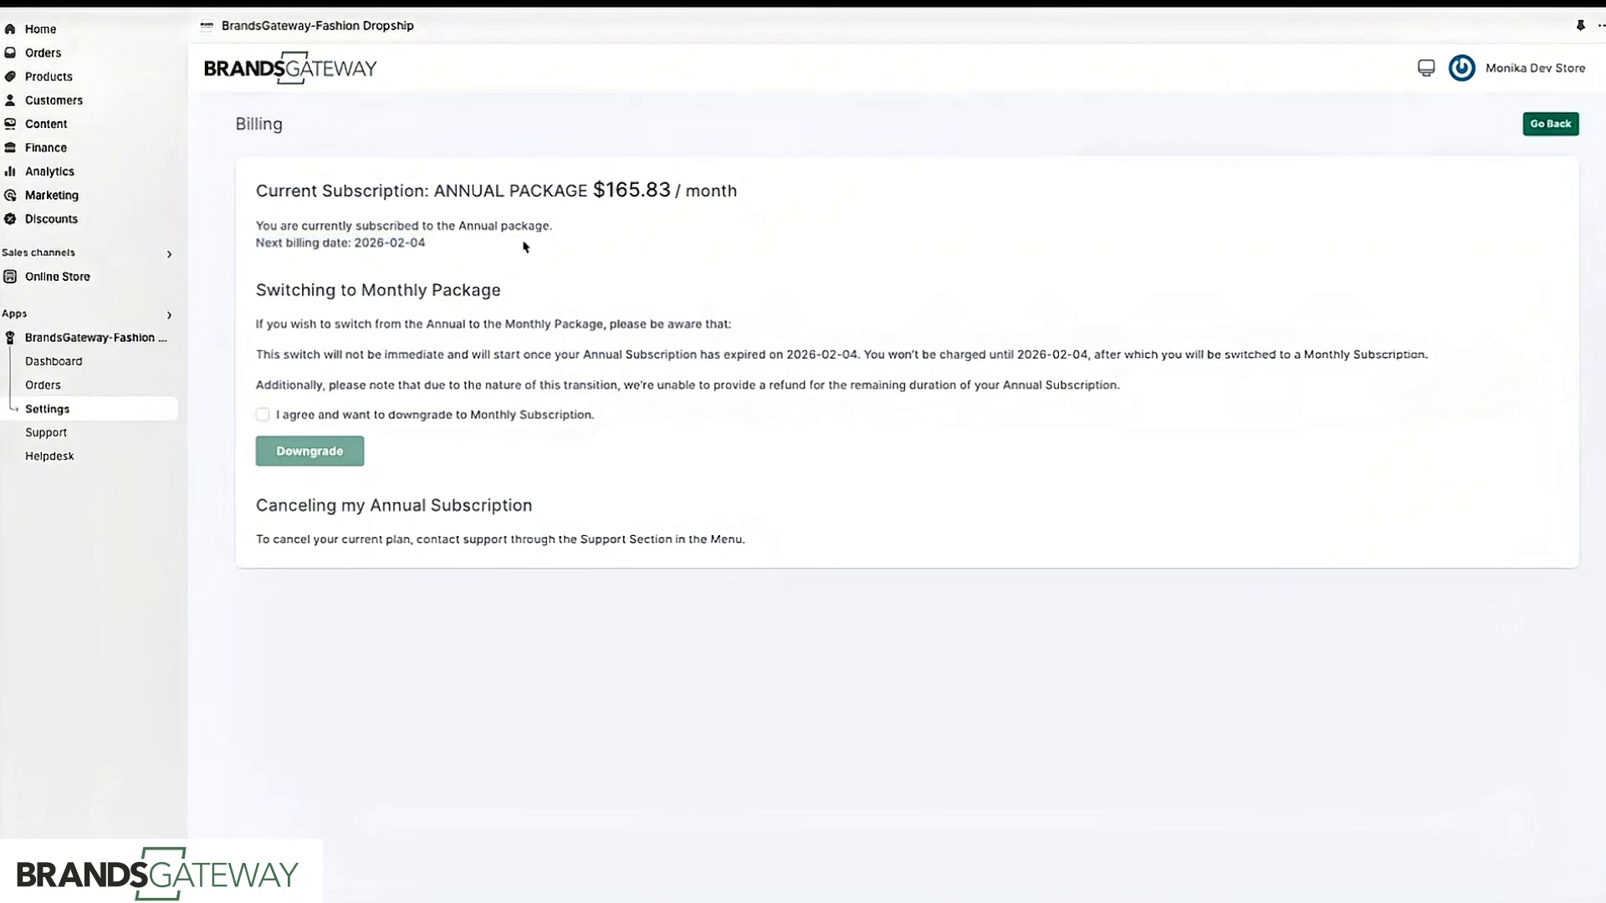
mouse_move(421, 248)
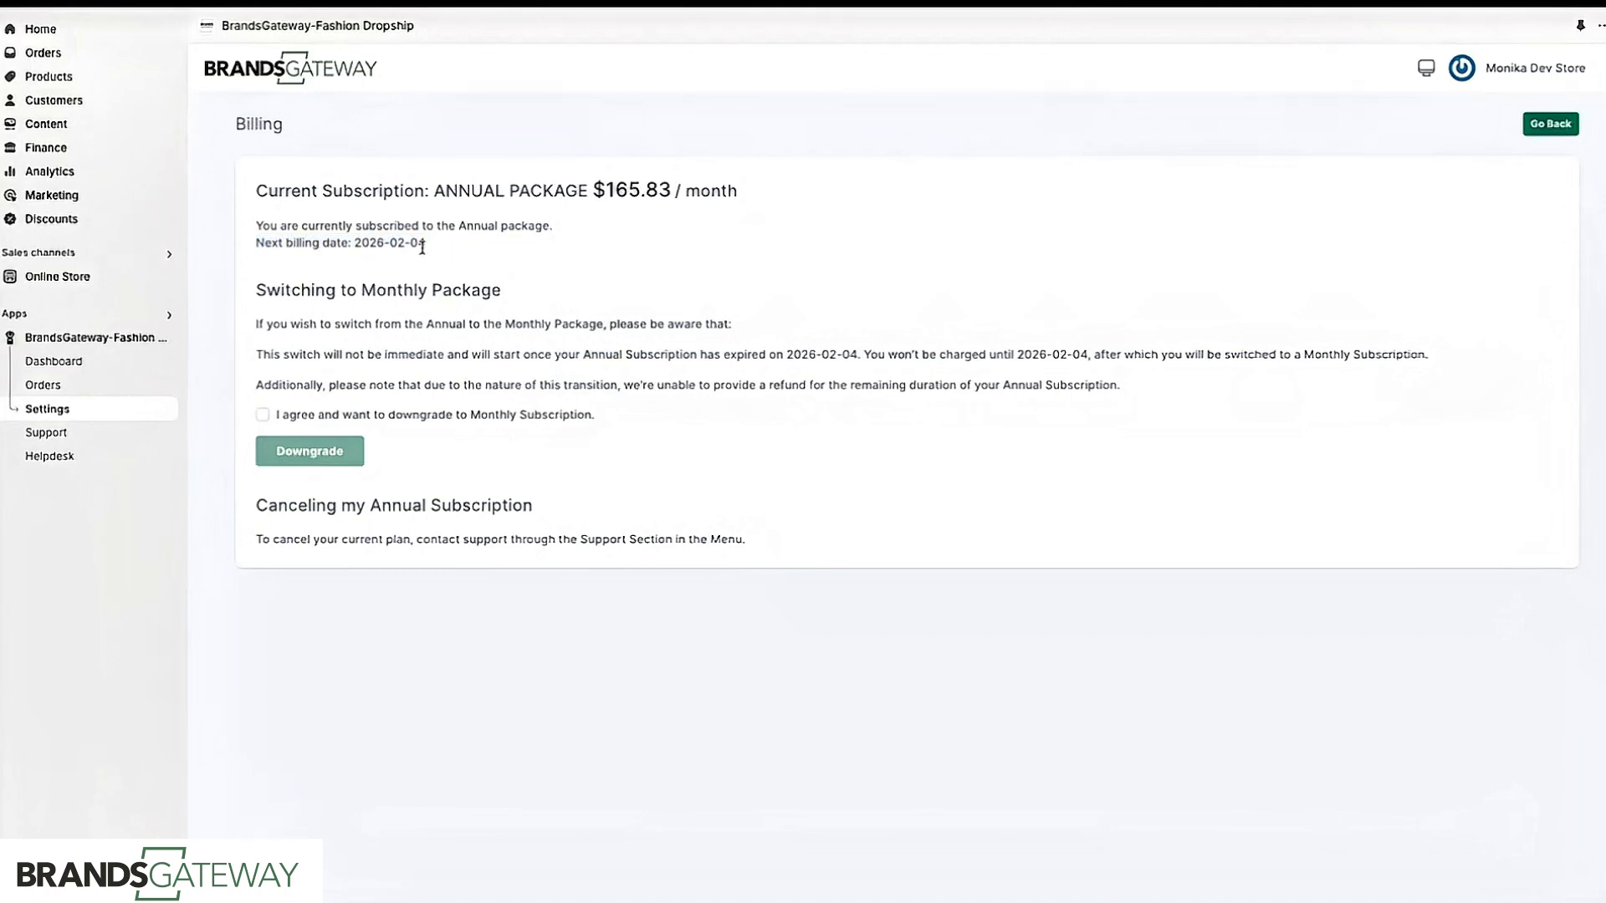